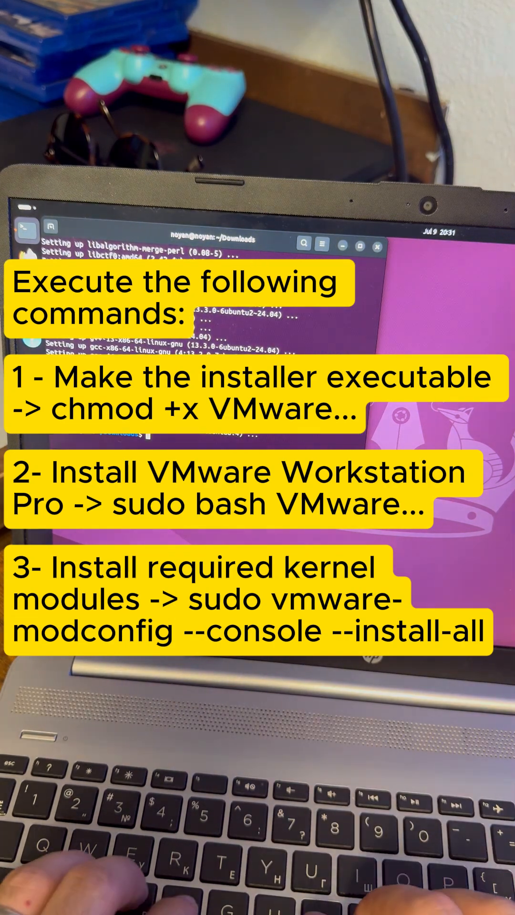
- Run sudo vmware-modconfig --console --install-all to build the VMware kernel modules
{"action": "type", "text": "sudo vmware-"}
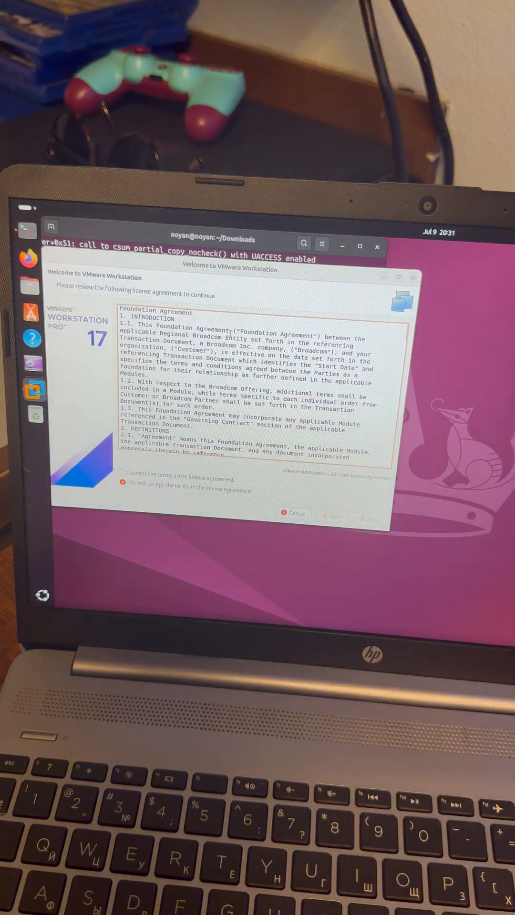
- Accept 'I accept the terms in the license agreement' and continue to the next wizard page
{"action": "left_click", "coordinate": [123, 480]}
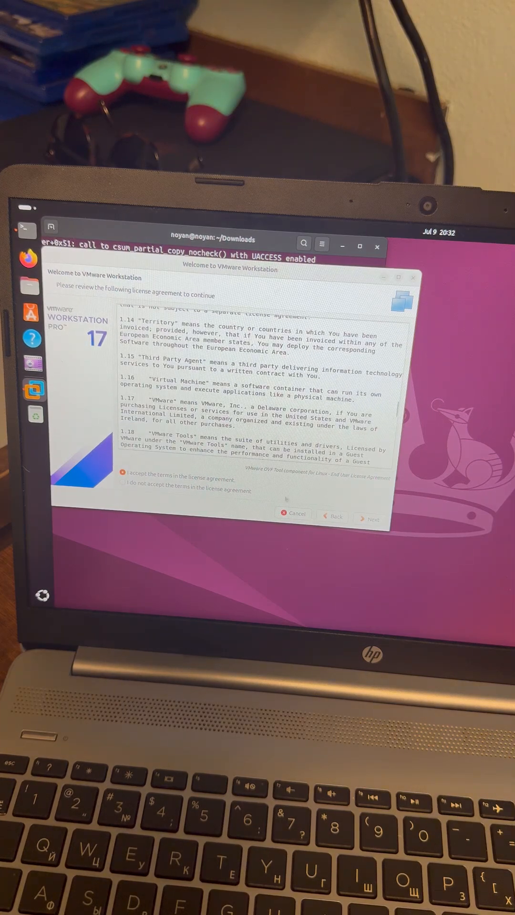
{"action": "left_click", "coordinate": [368, 519]}
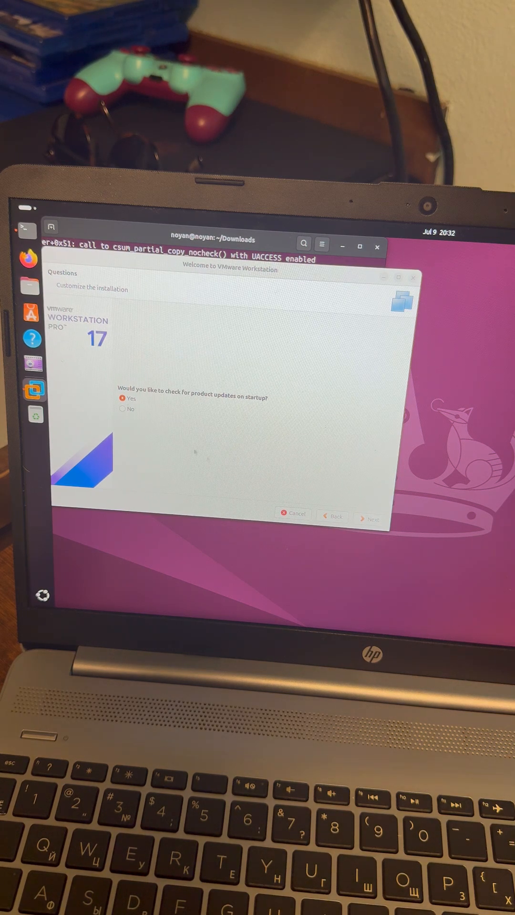
- Keep 'Yes' for startup update checks, answer 'No' to CEIP, and finish the wizard
{"action": "left_click", "coordinate": [368, 519]}
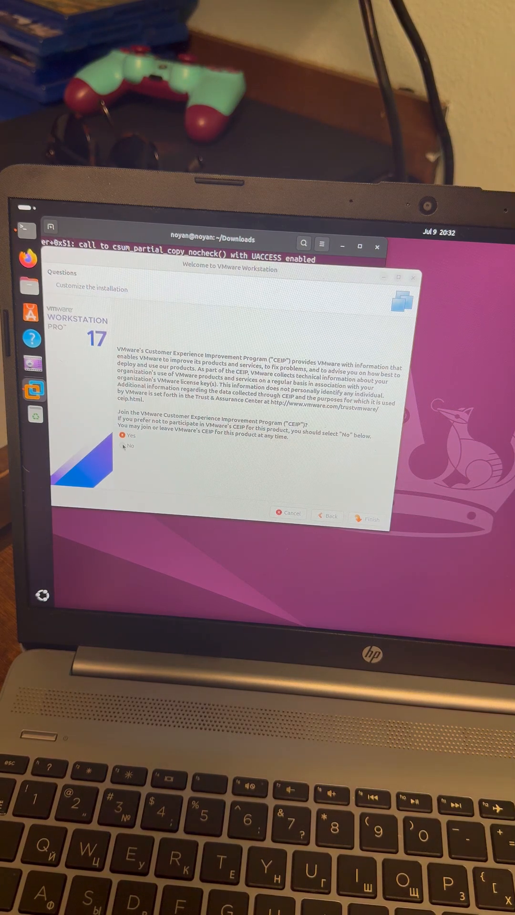
{"action": "left_click", "coordinate": [121, 445]}
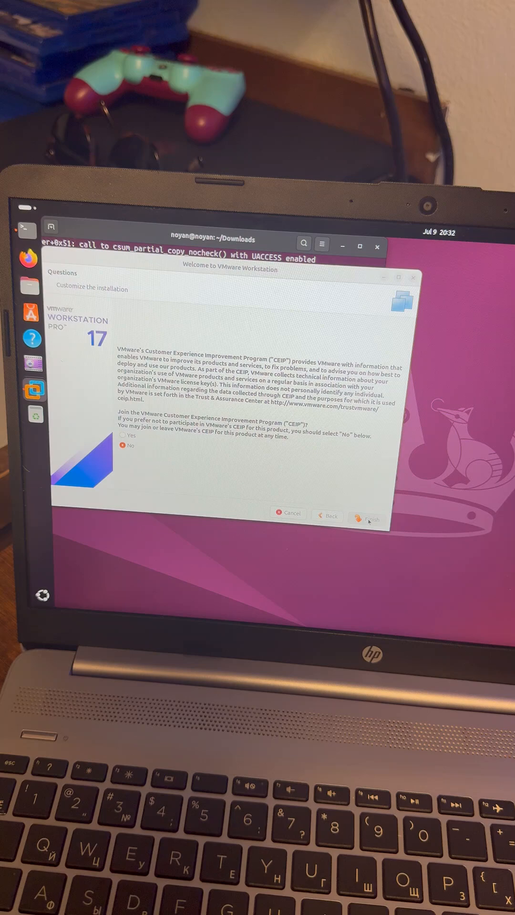
{"action": "left_click", "coordinate": [369, 518]}
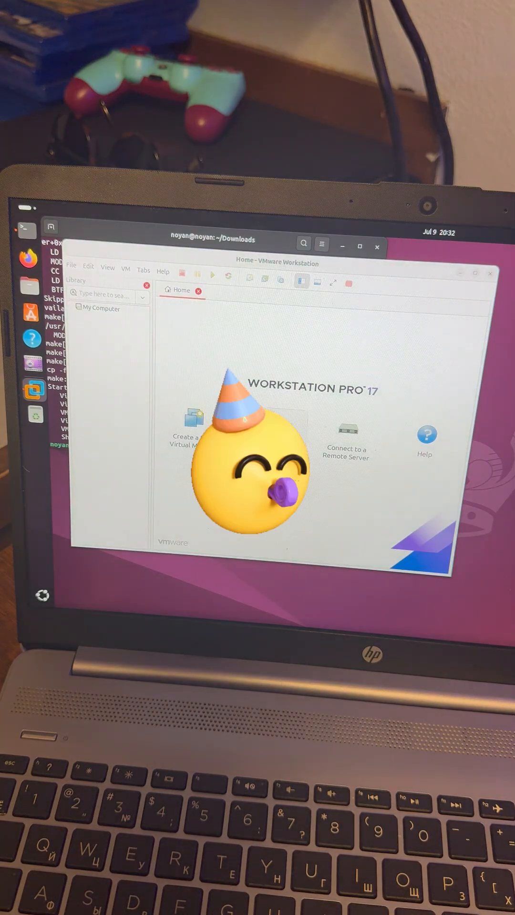